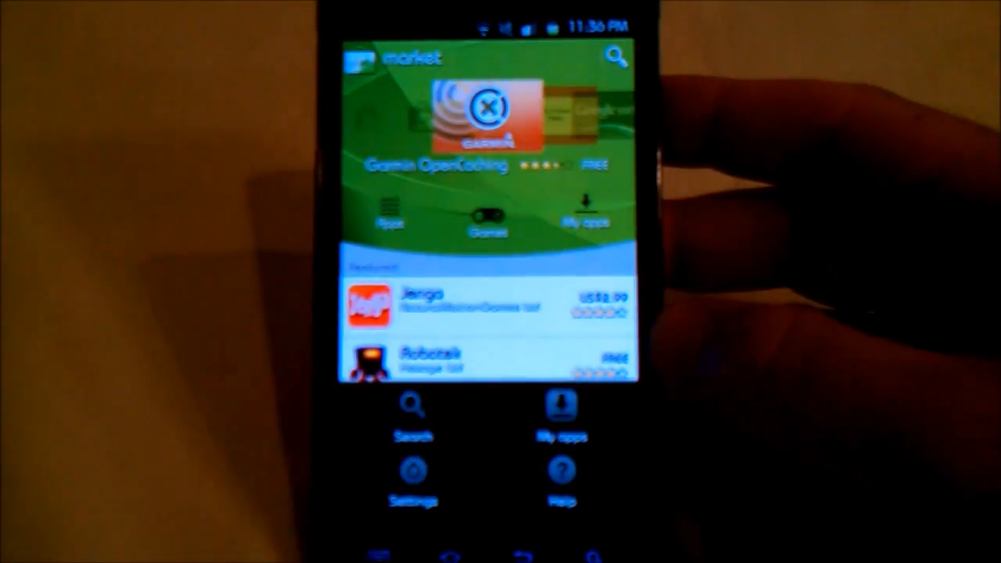
# Launch Android Market from the home screen to its featured-apps main page.
pyautogui.click(616, 60)
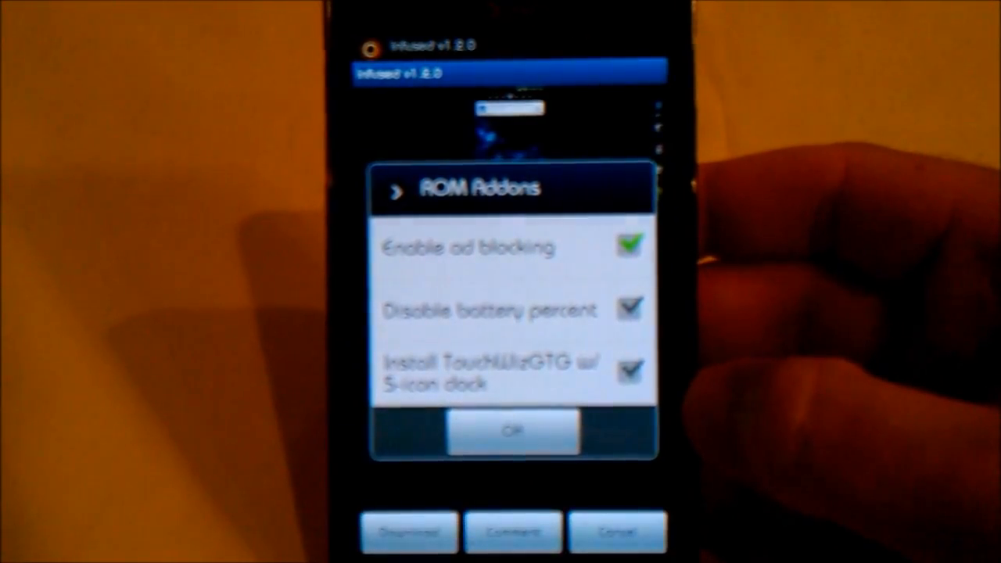
# Confirm the Infused ROM add-ons with ad blocking enabled, reaching the pre-installation checkboxes.
pyautogui.click(513, 432)
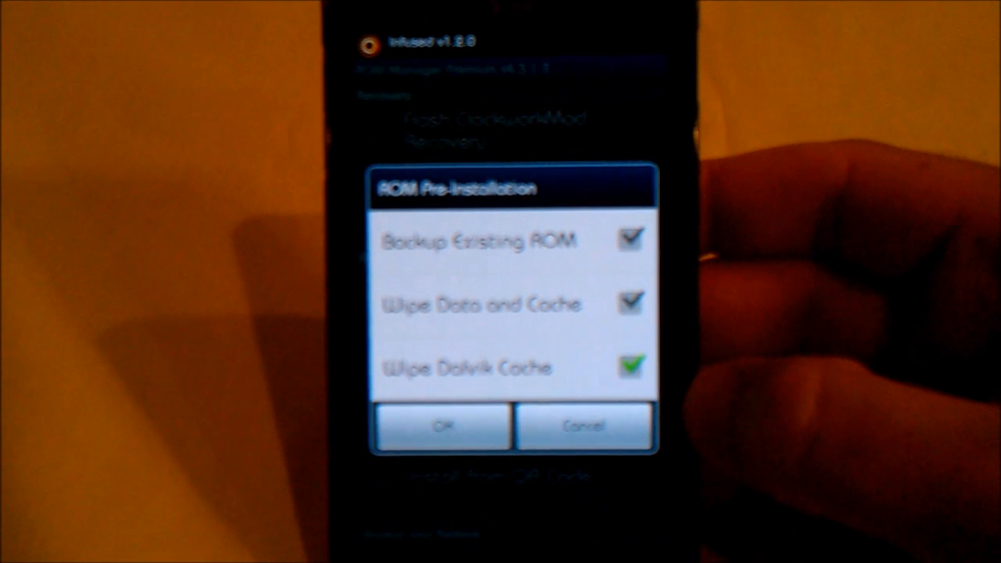